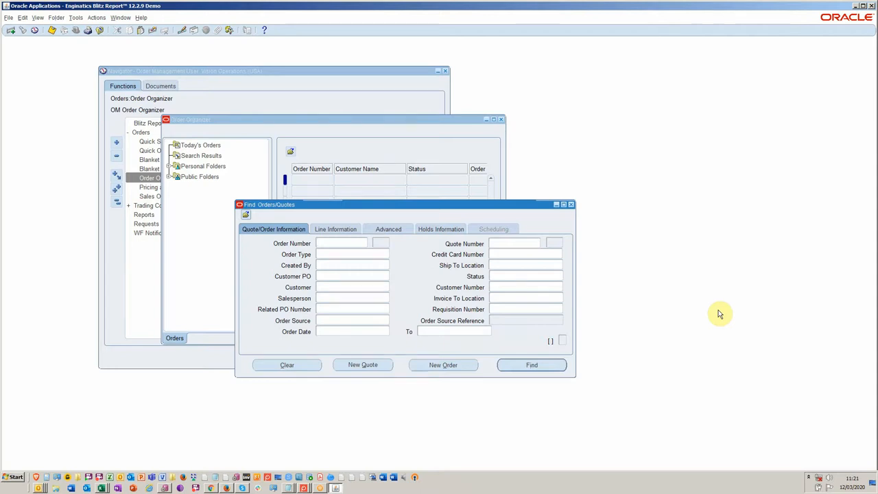
- Run an unfiltered order search in Order Organizer, accepting the long-query warning
left_click(342, 243)
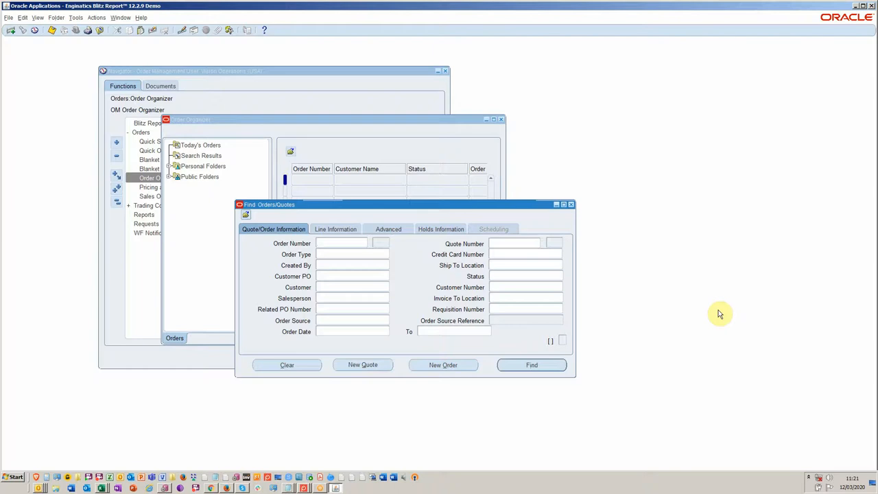
mouse_move(588, 333)
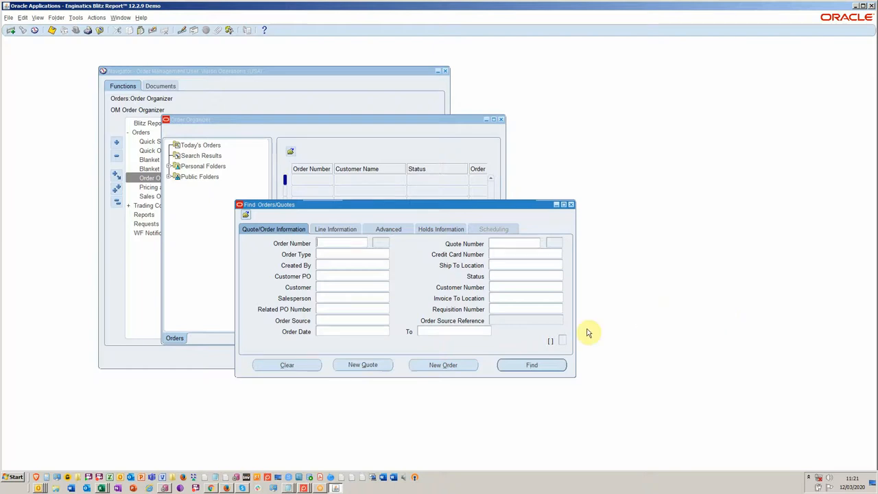
mouse_move(648, 318)
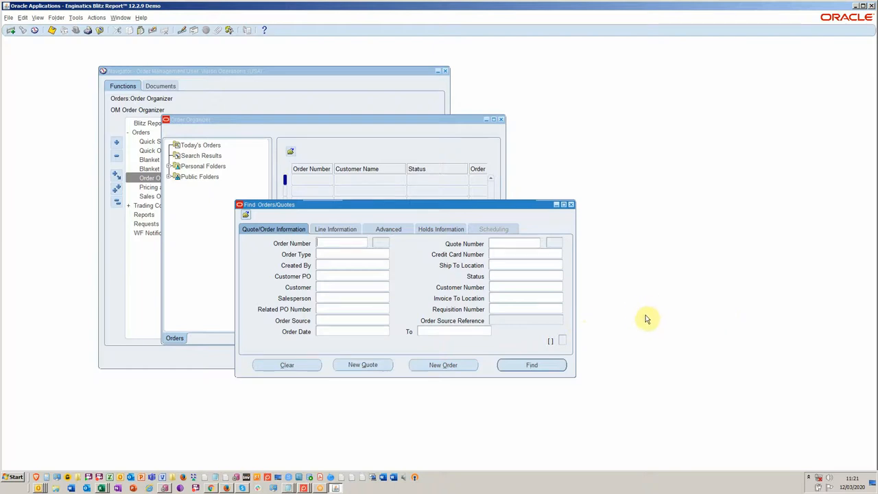
mouse_move(645, 308)
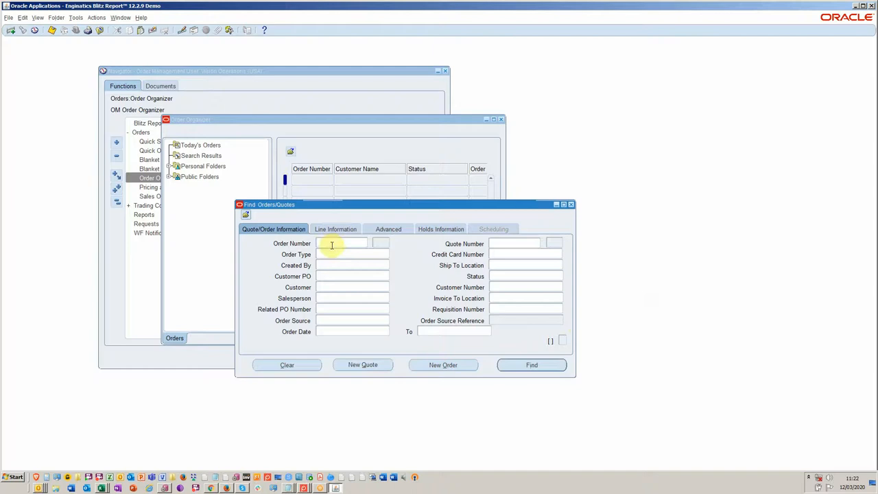
mouse_move(343, 263)
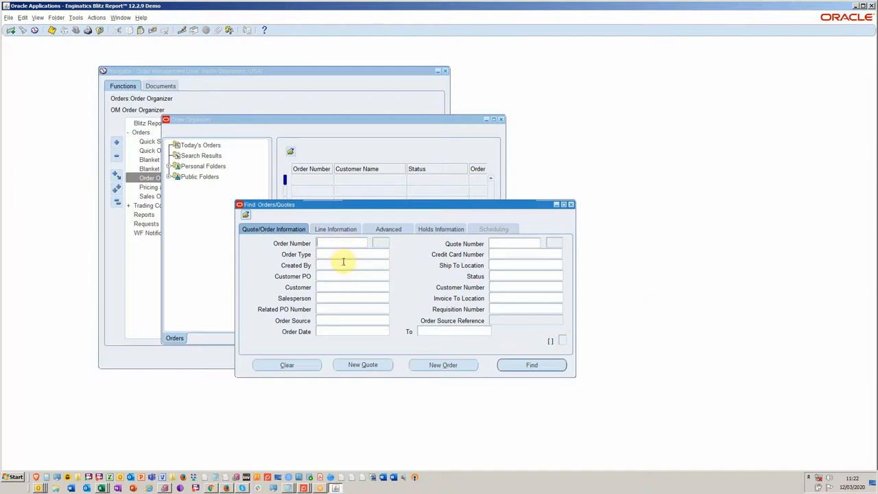
mouse_move(346, 281)
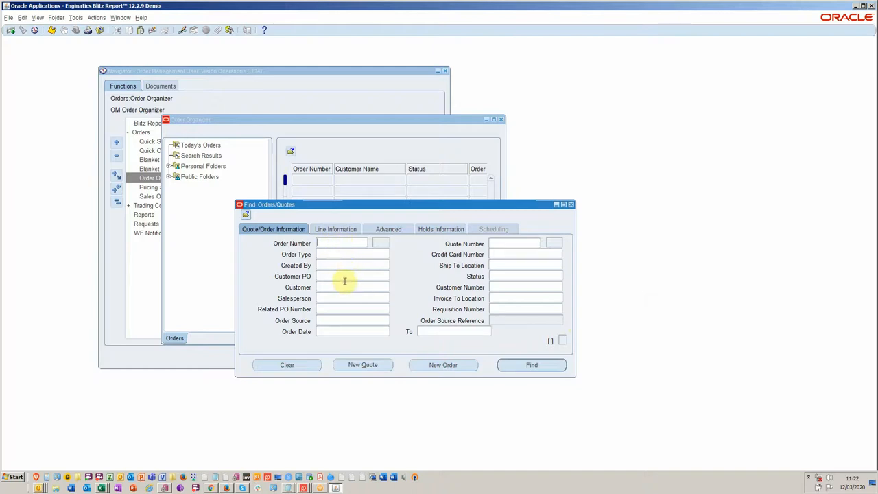
mouse_move(373, 251)
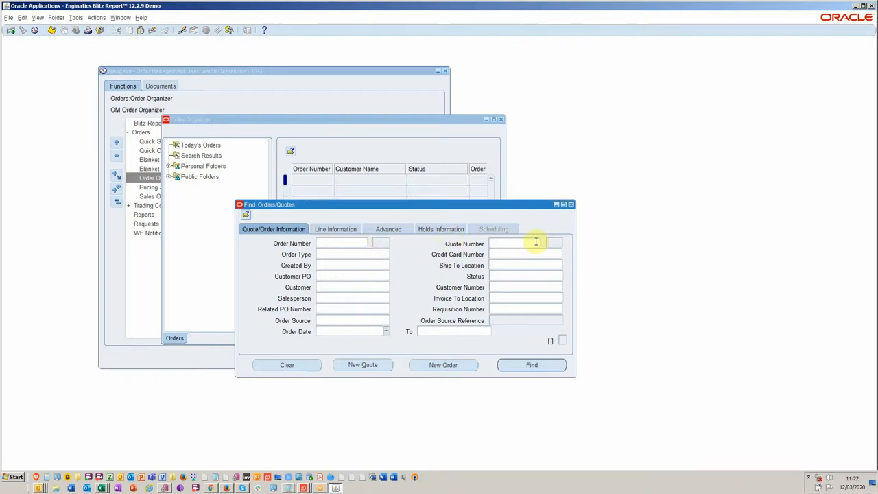
mouse_move(585, 263)
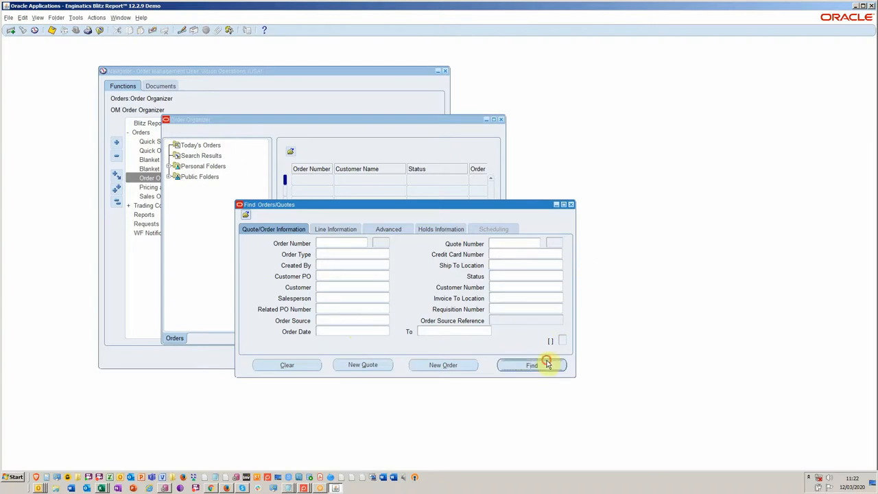
left_click(533, 365)
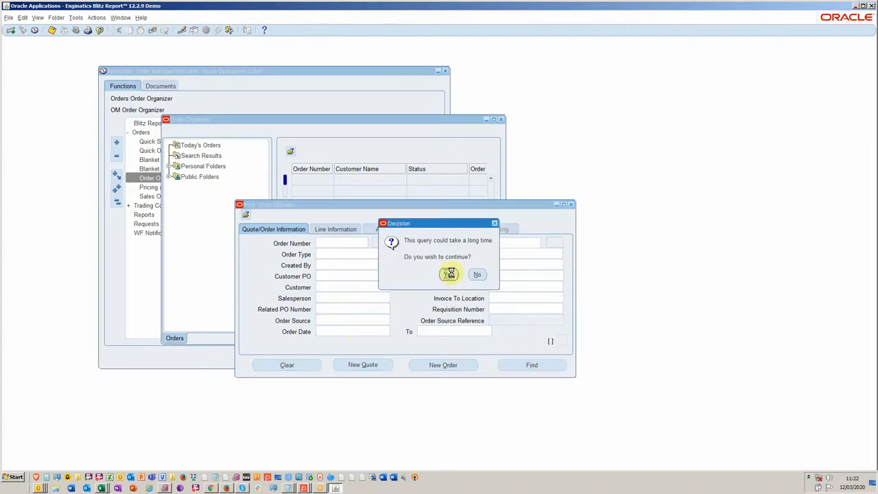
left_click(450, 275)
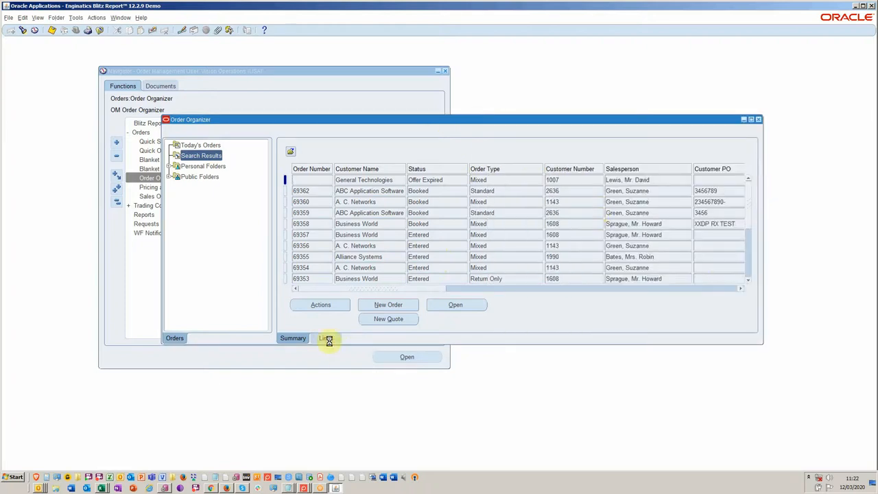
- Switch between the Lines and Summary views of the retrieved orders
left_click(325, 337)
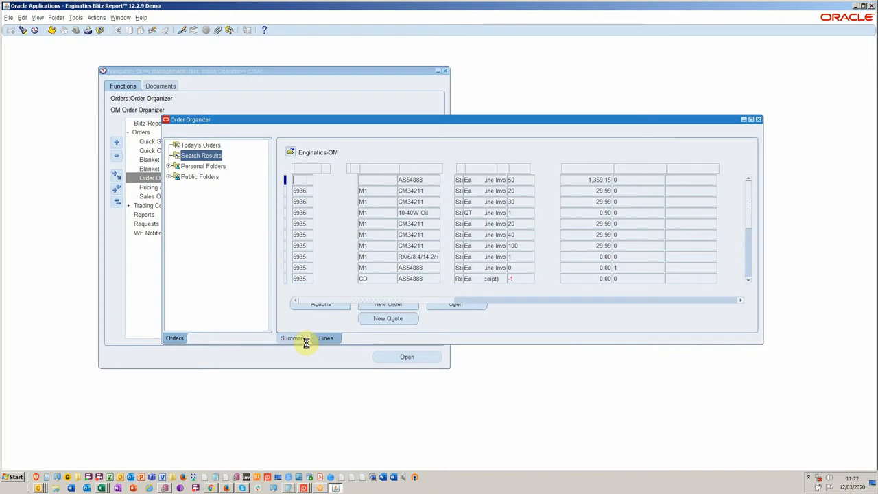
left_click(293, 337)
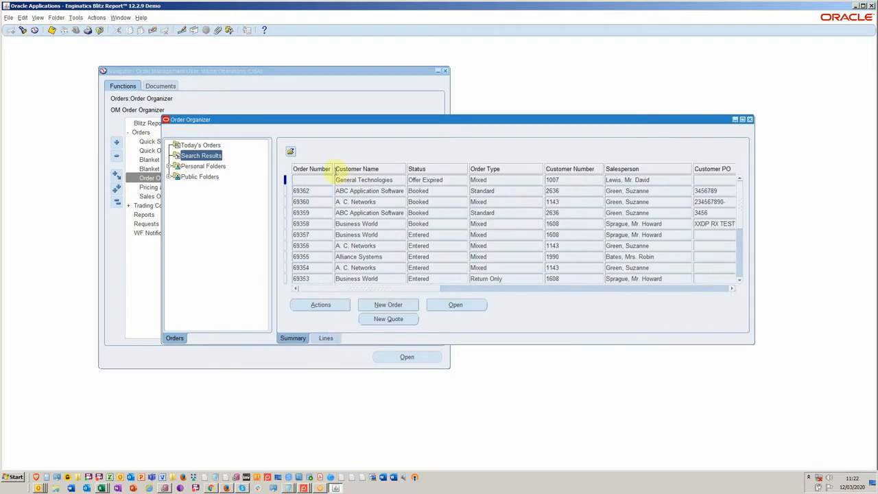
left_click(8, 17)
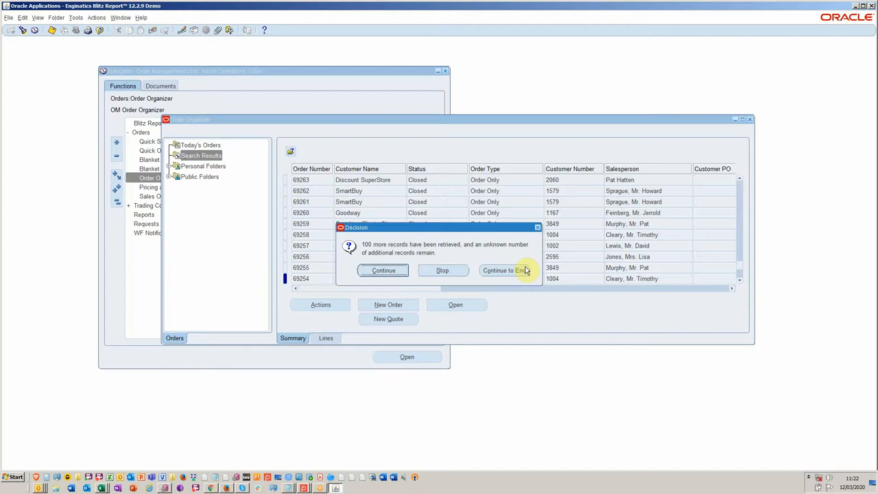
mouse_move(441, 269)
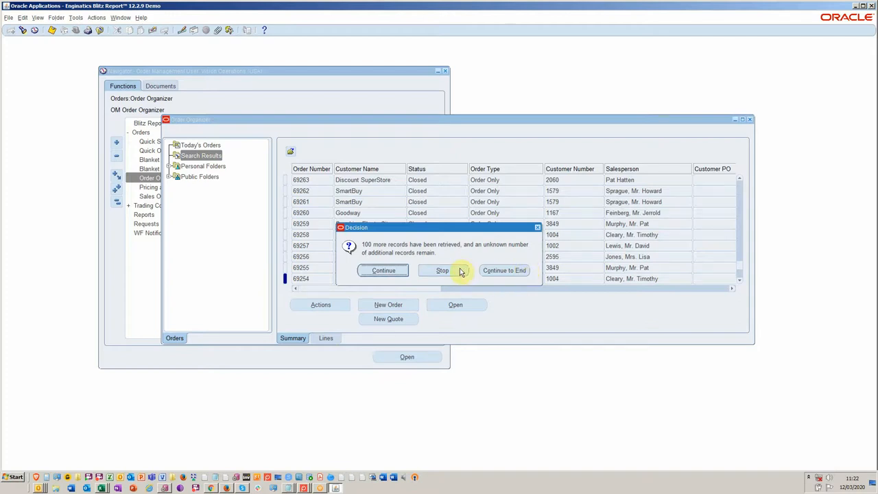
- Stop retrieval at 110 orders and decline the standard export so Blitz Reports appears
left_click(442, 269)
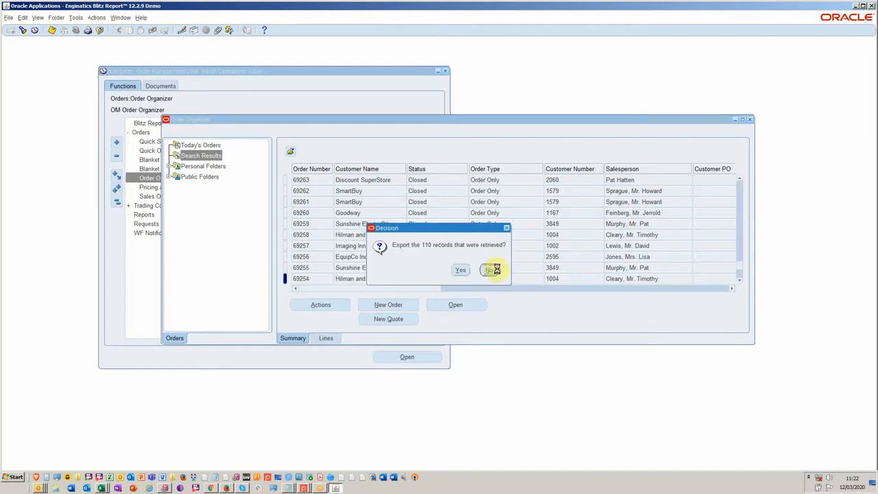
left_click(491, 269)
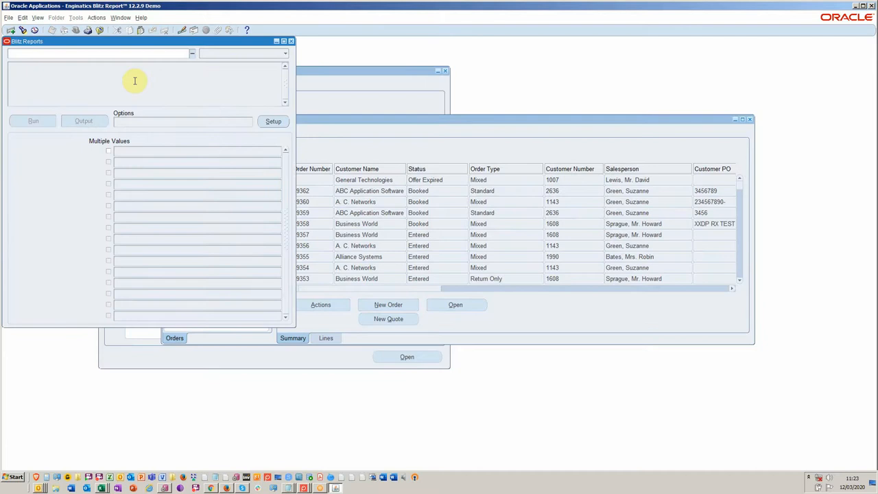
- Run the 'ONT Order Headers and Lines' report from the Blitz Report window
type("ONT Order Headers and Lines")
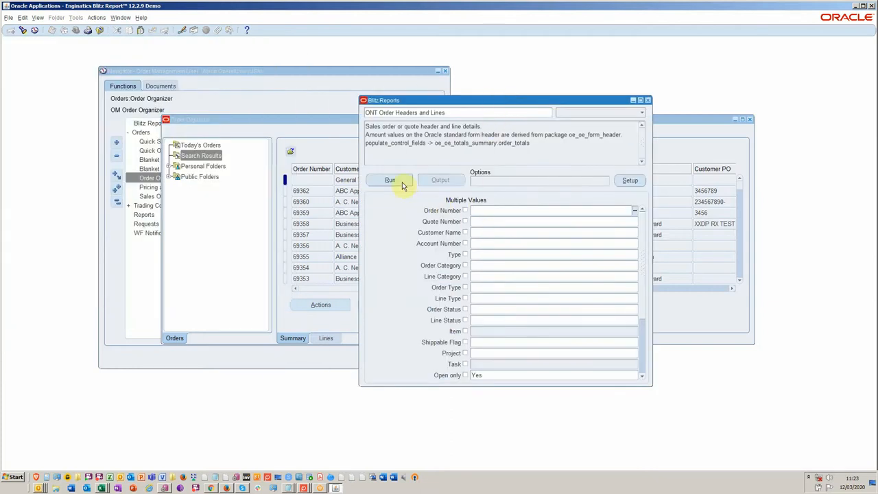
left_click(389, 180)
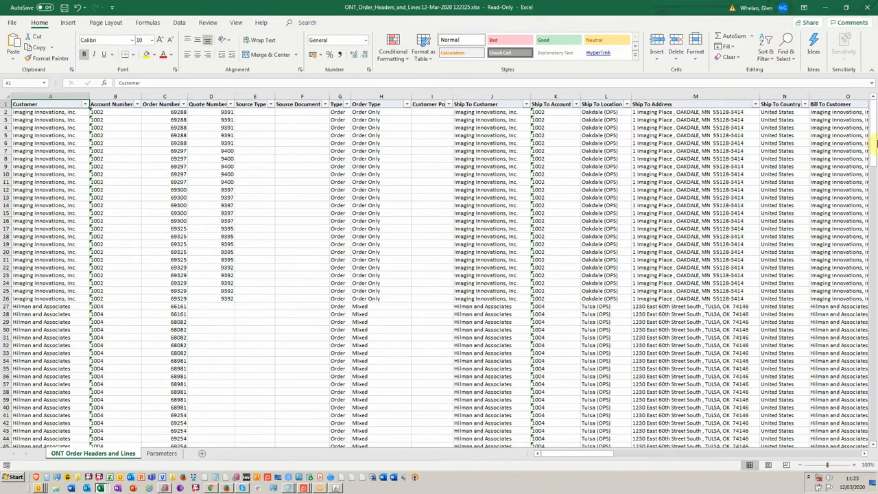
- Scroll through the exported order headers and lines rows in the Excel worksheet
scroll("down", 3)
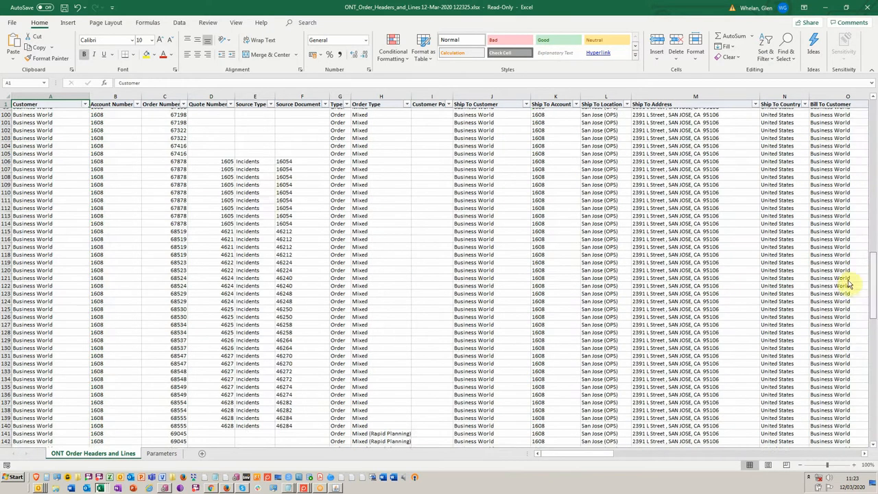
scroll("up", 3)
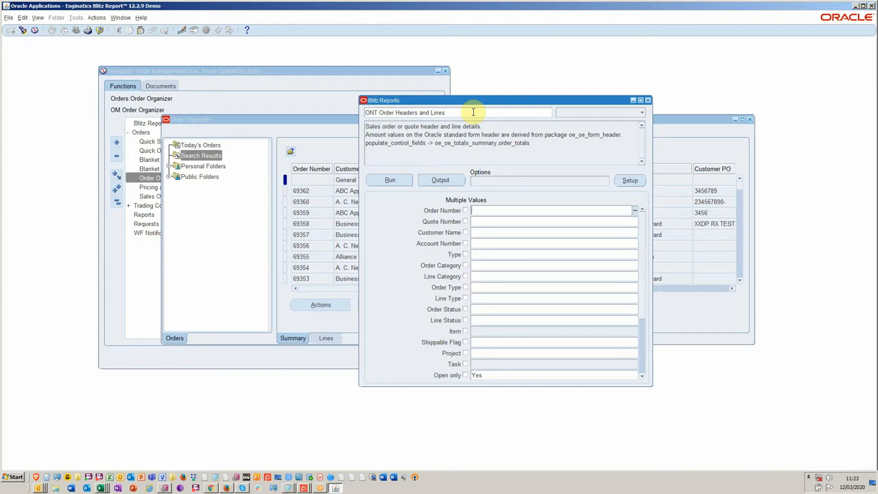
mouse_move(472, 112)
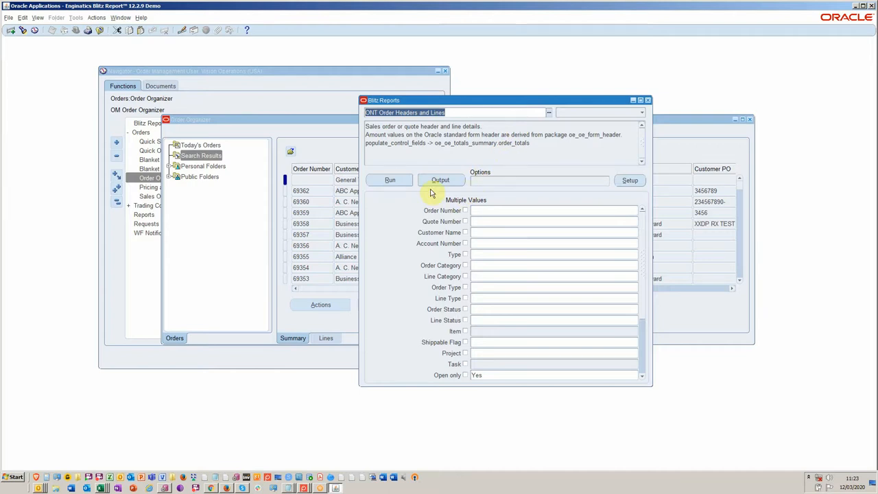
mouse_move(354, 165)
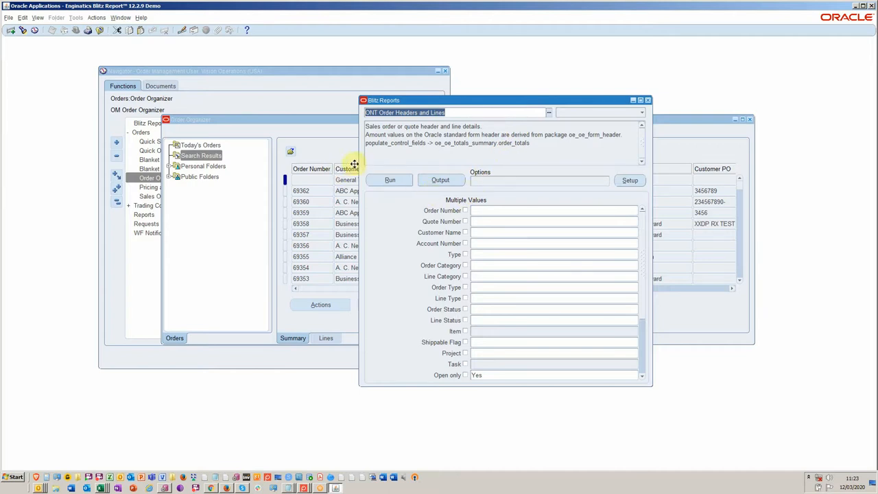
mouse_move(360, 162)
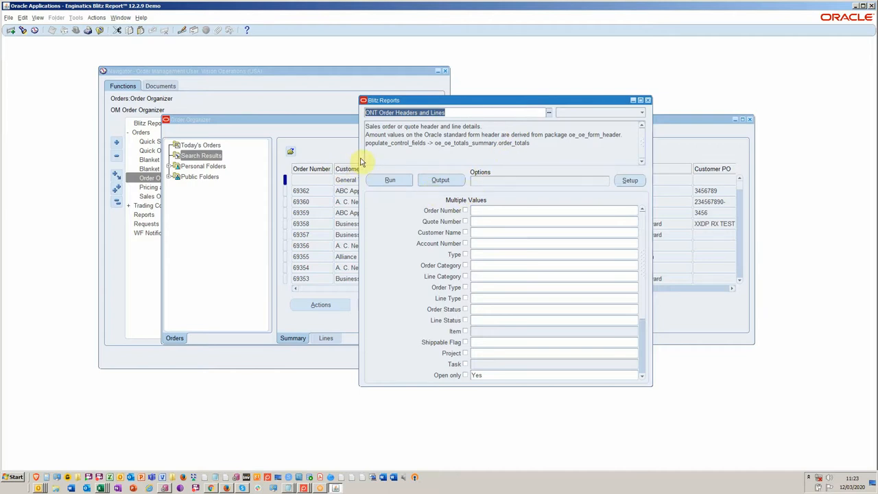
mouse_move(382, 177)
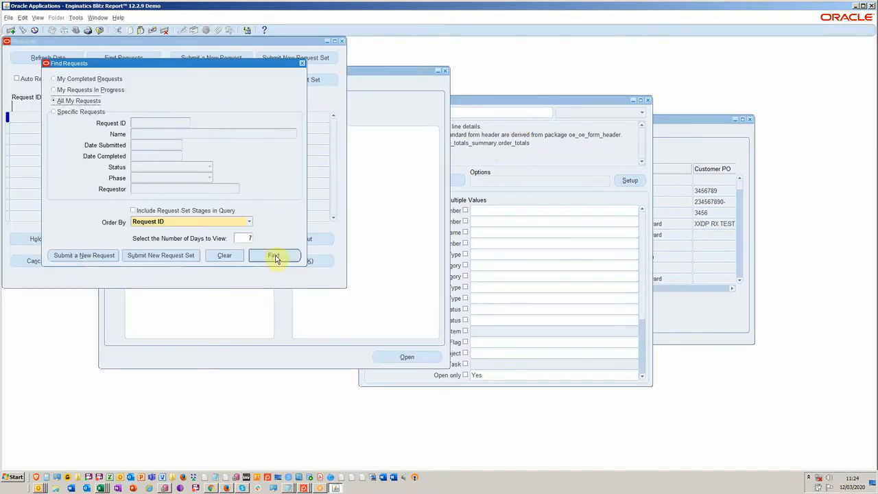
- Find all my submitted requests showing the completed report runs, then return to Order Organizer
left_click(275, 255)
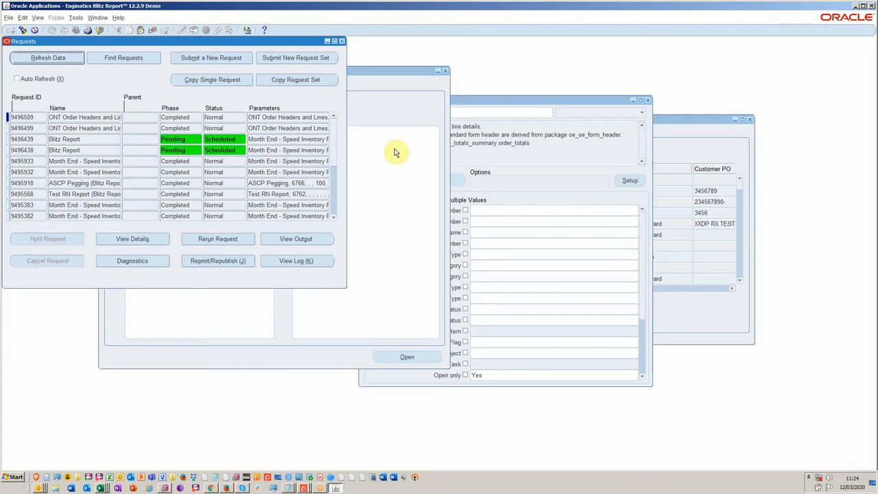
mouse_move(395, 141)
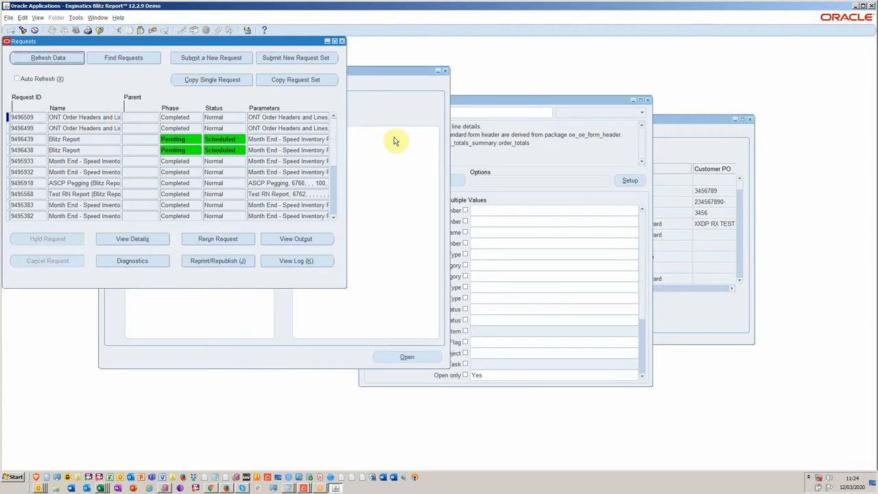
mouse_move(396, 134)
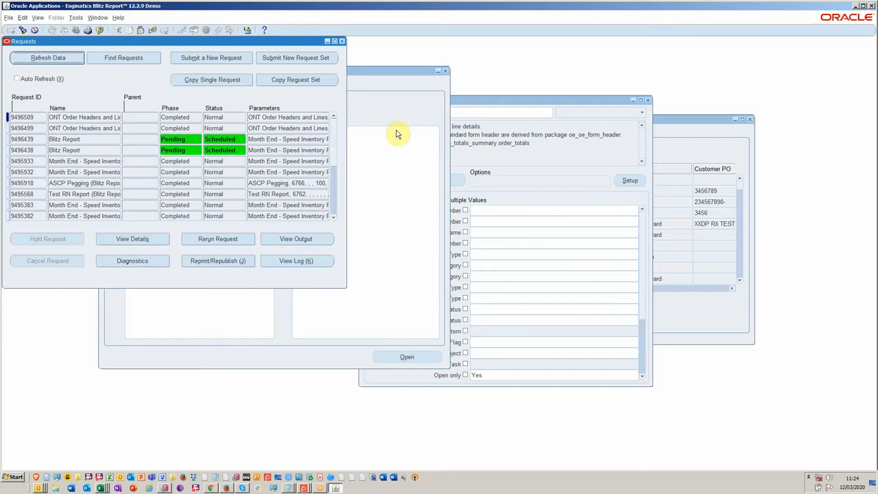
mouse_move(513, 107)
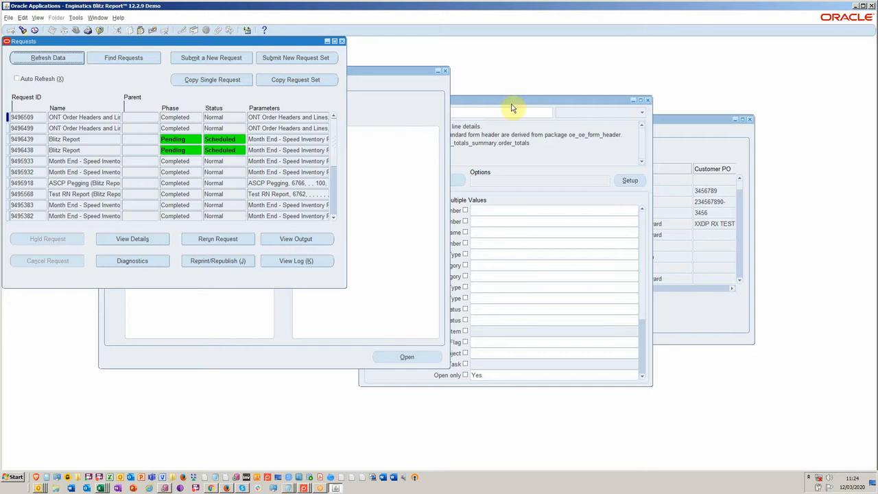
left_click(510, 100)
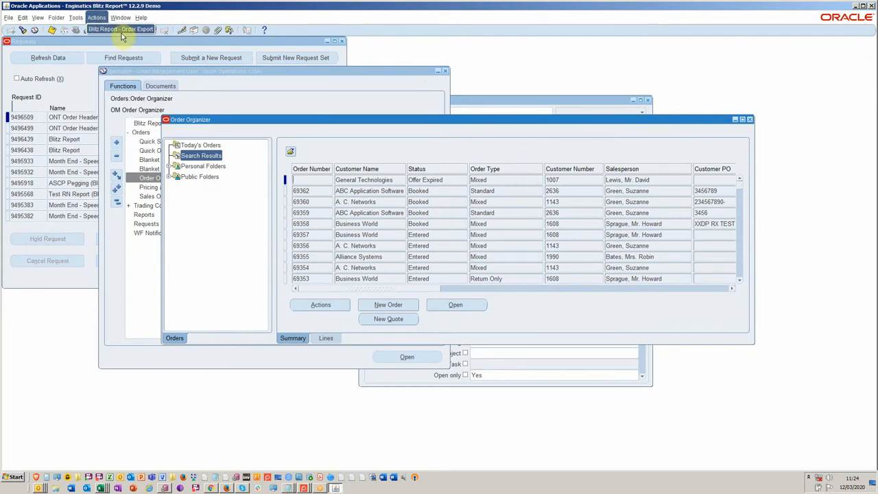
- Review the XI Special Menu and XI Invoke Blitz personalization rules and the Blitz rule's actions
left_click(140, 17)
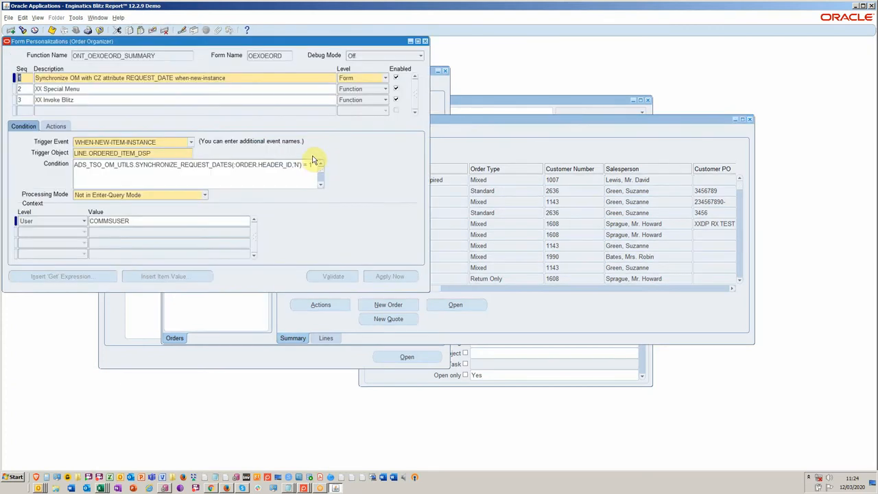
left_click(121, 88)
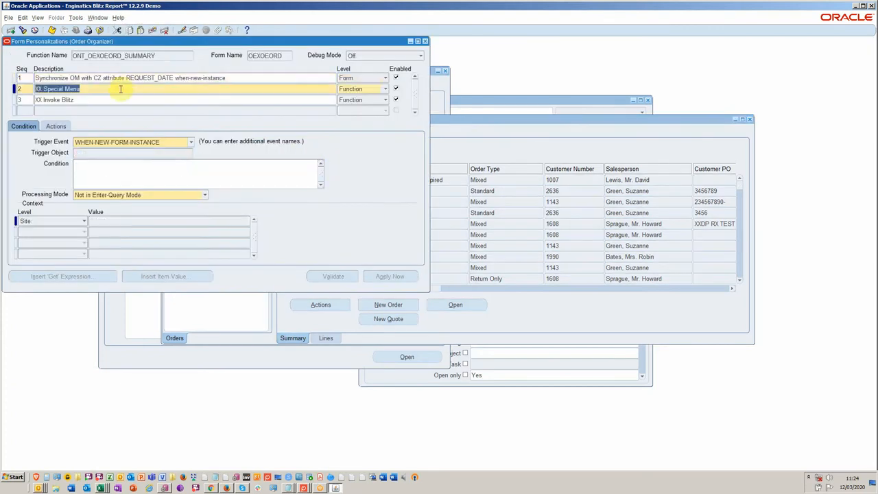
left_click(55, 126)
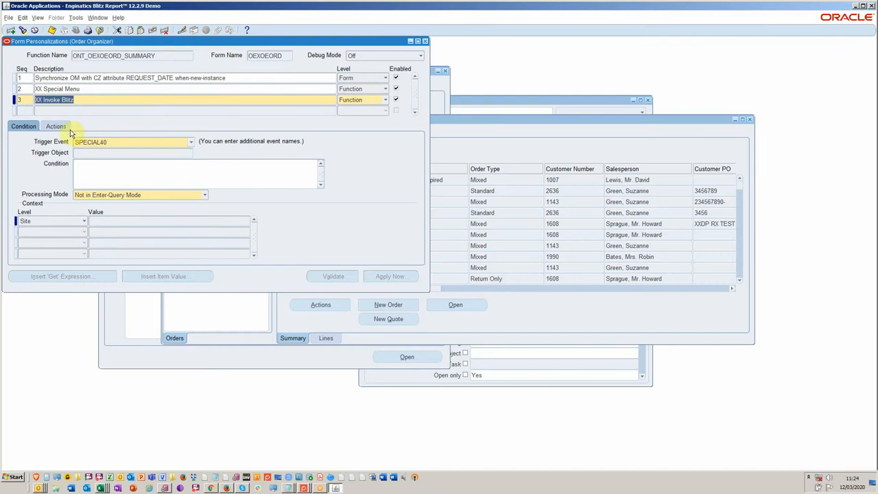
left_click(55, 126)
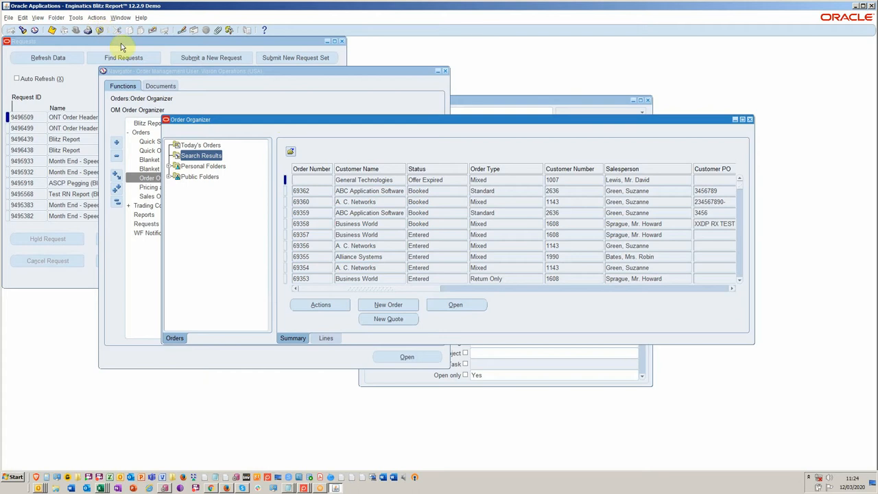
mouse_move(340, 126)
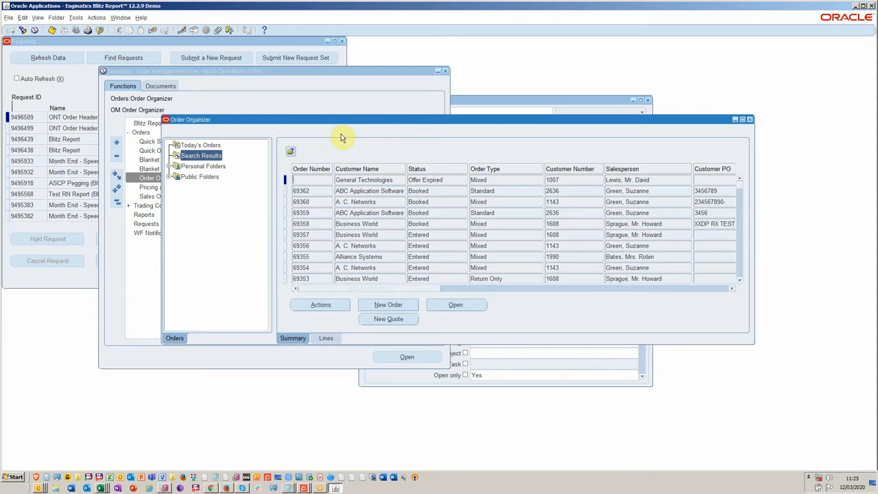
mouse_move(371, 170)
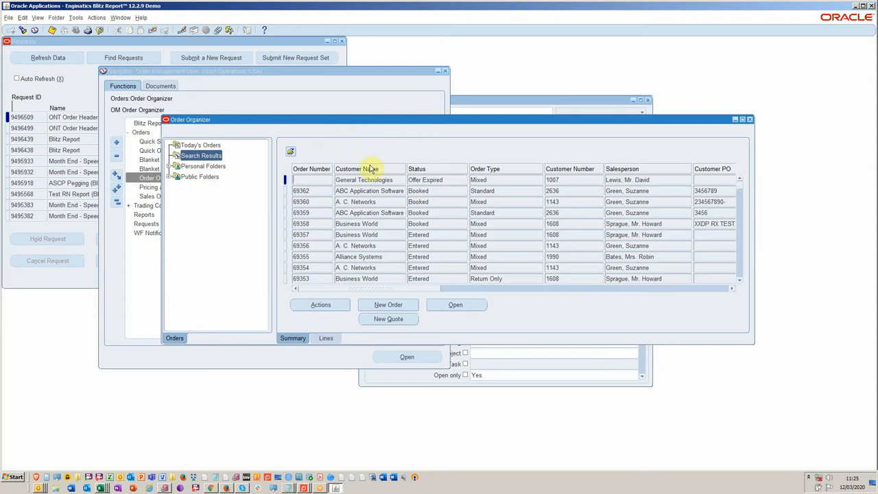